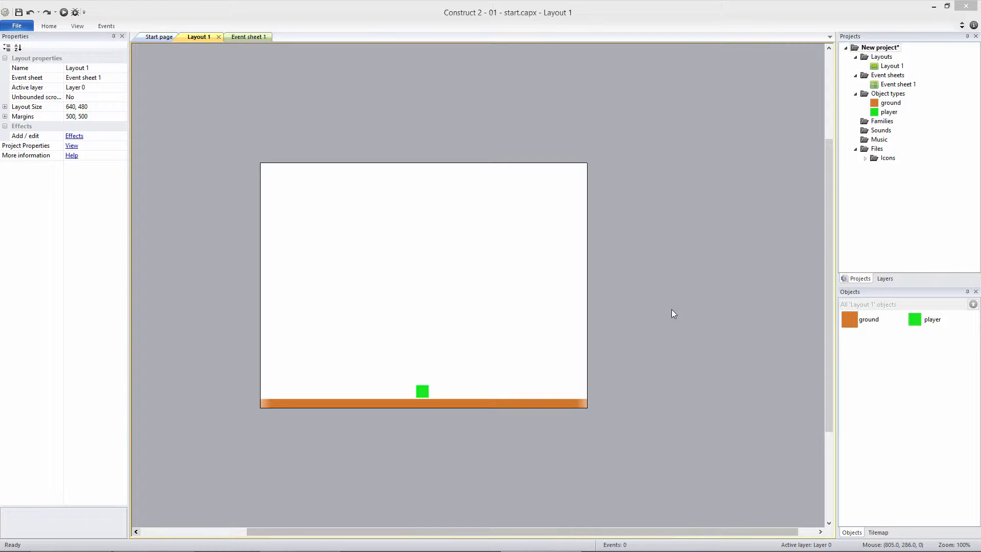
mouse_move(469, 399)
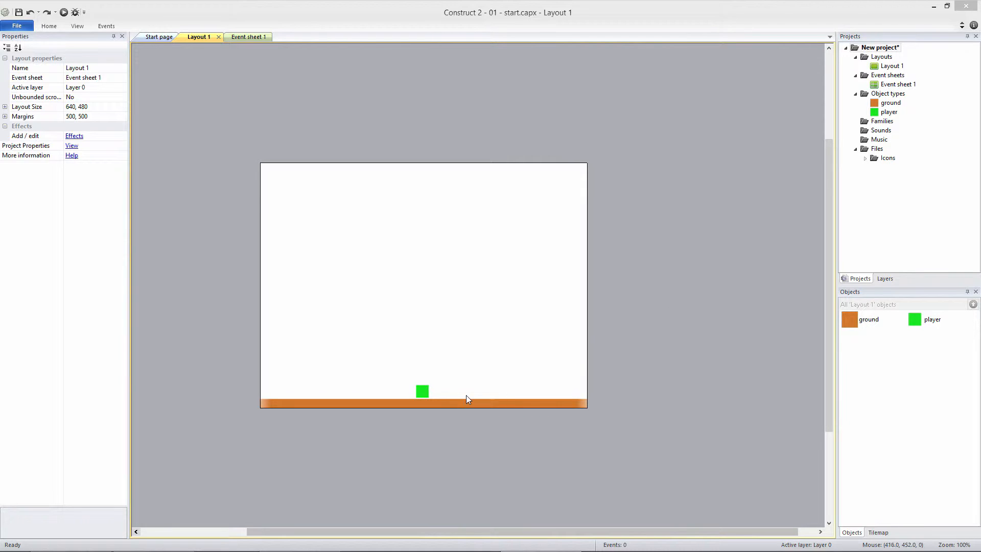
- Select the ground strip and attach the Solid behavior to it
left_click(451, 404)
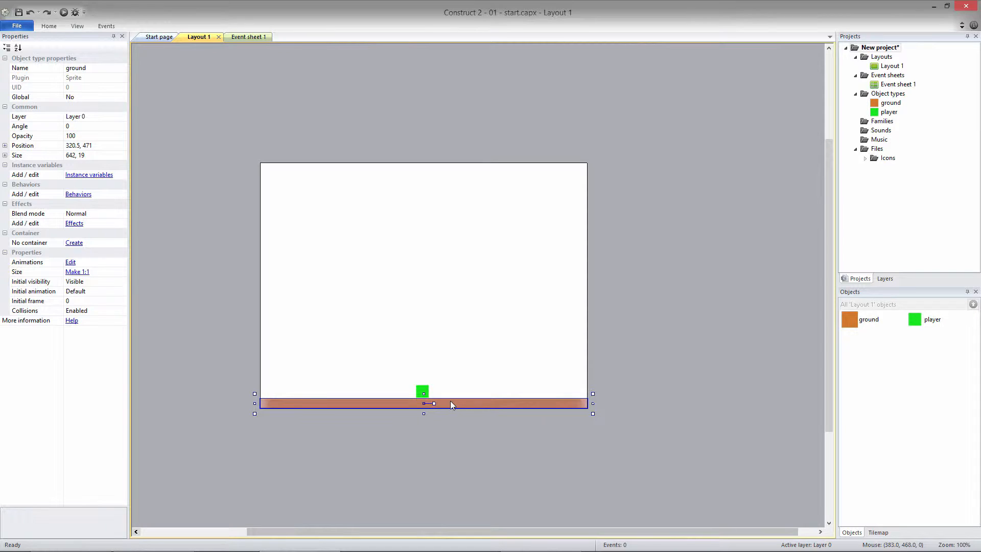
left_click(422, 391)
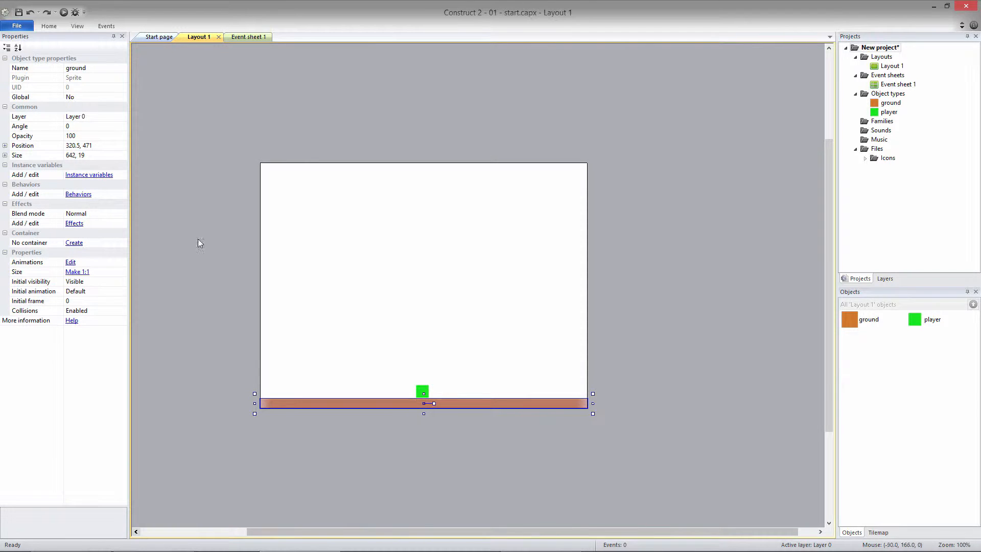
left_click(78, 194)
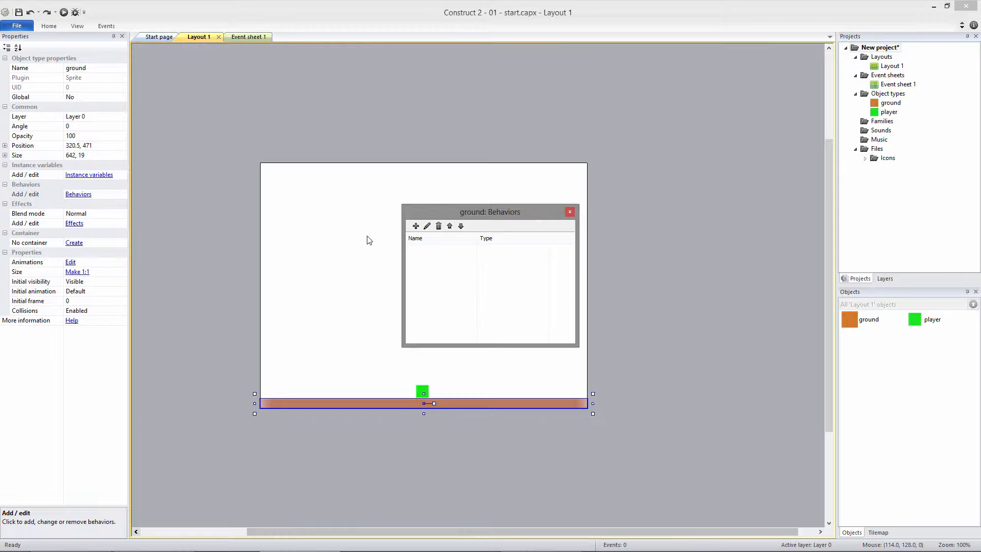
left_click(416, 226)
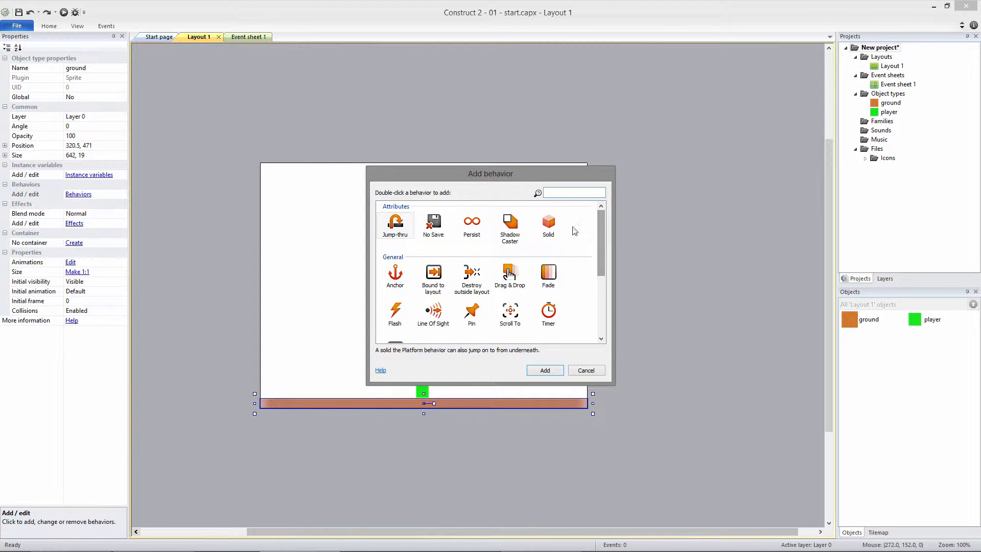
double_click(548, 225)
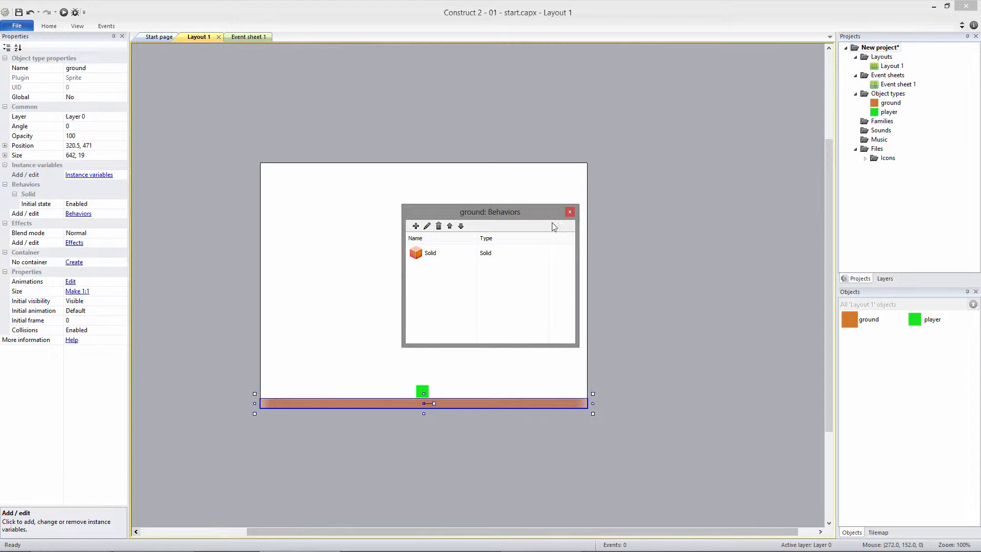
left_click(569, 211)
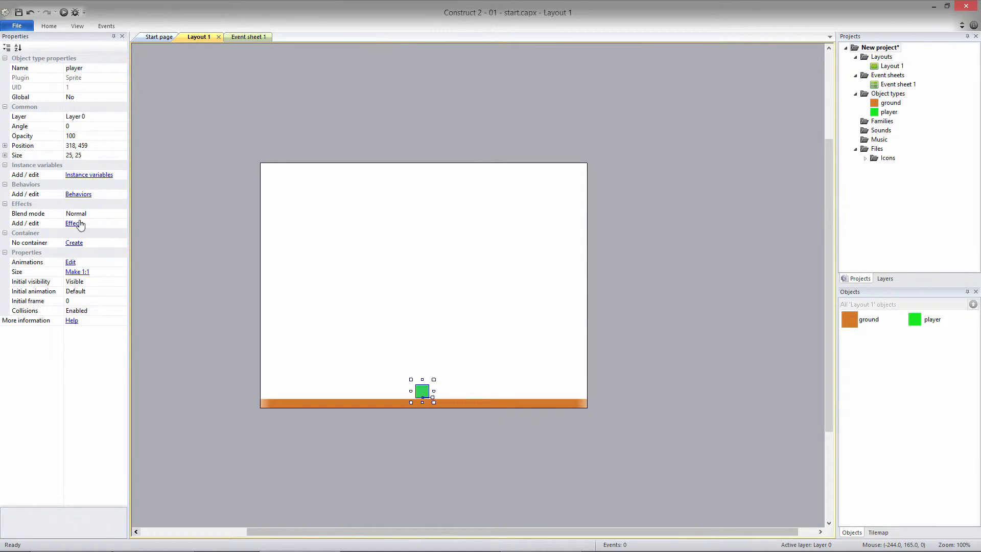
- Attach the Platform movement behavior to the player sprite
left_click(79, 194)
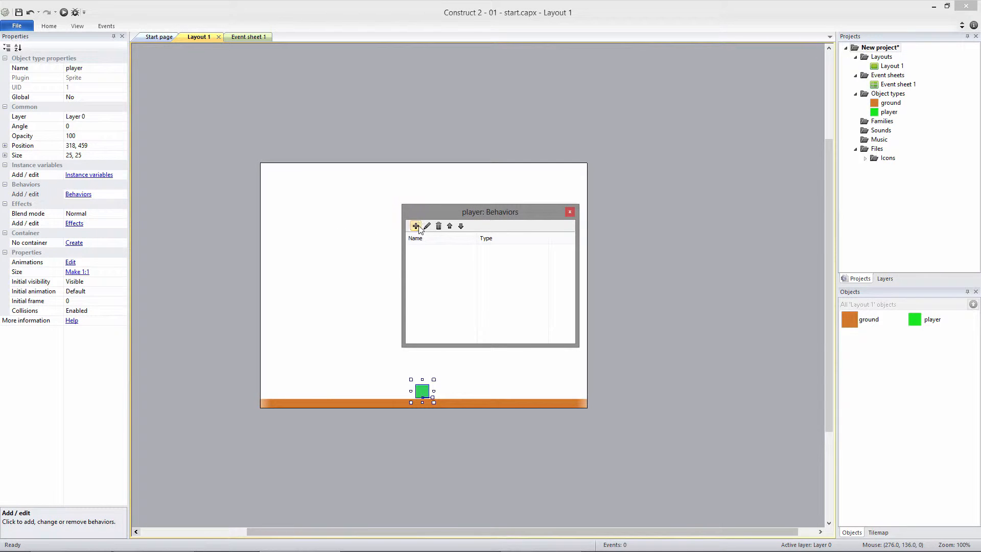
left_click(416, 226)
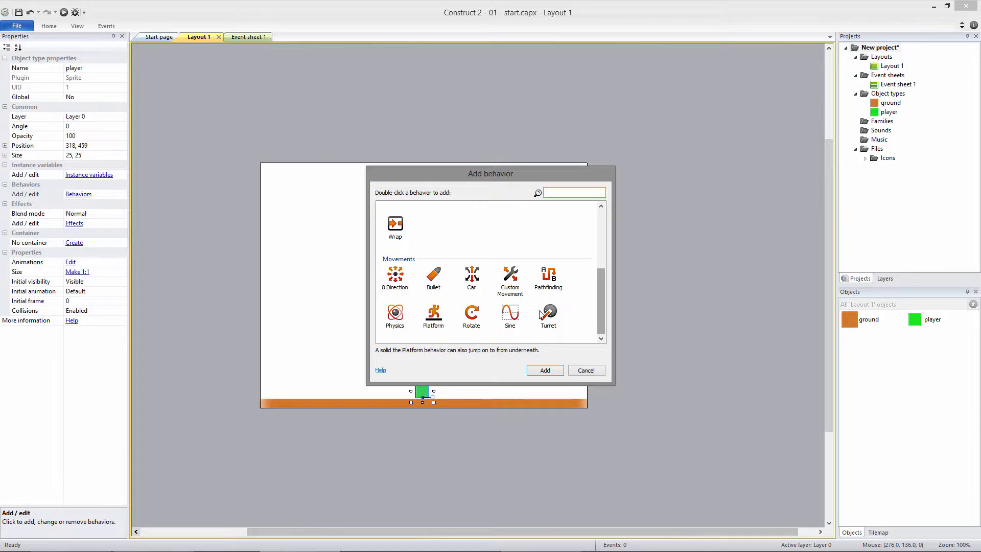
double_click(434, 315)
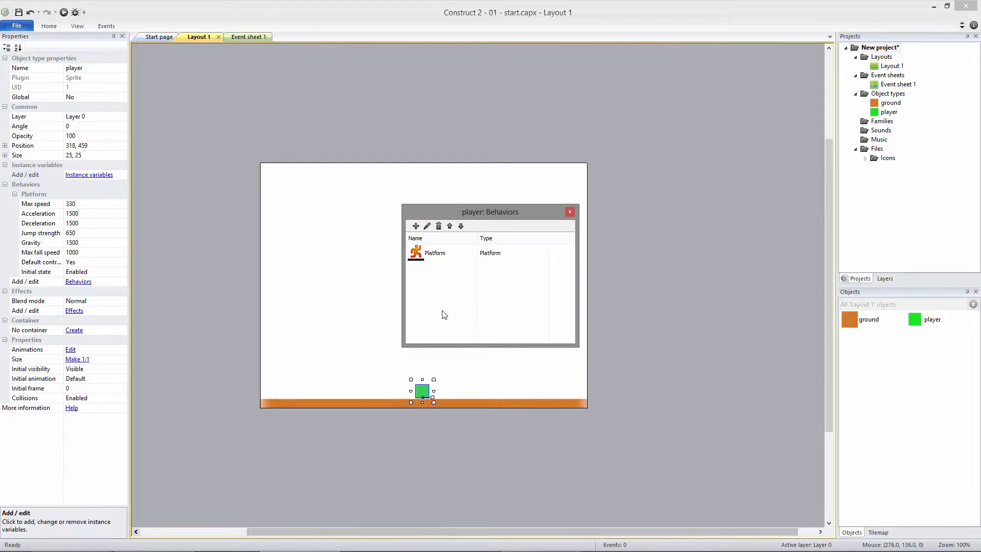
left_click(570, 211)
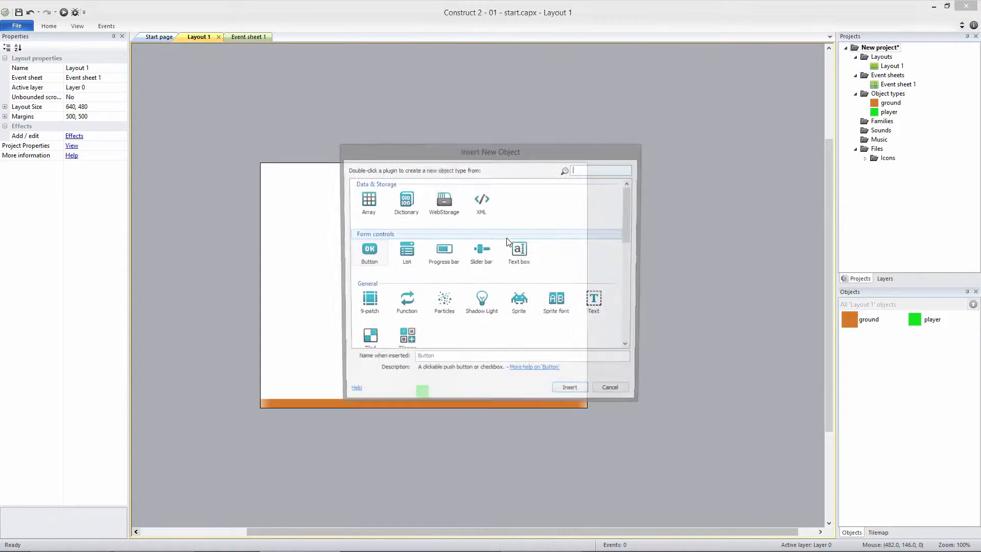
- Insert a new Sprite, erase its image, paint a blue dot and crop it to the circle
left_click(519, 300)
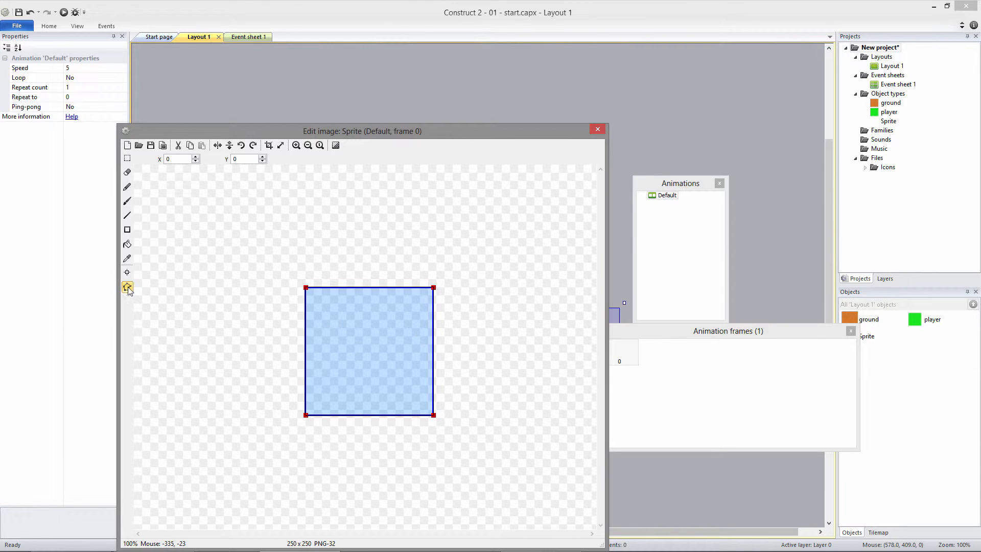
left_click(127, 173)
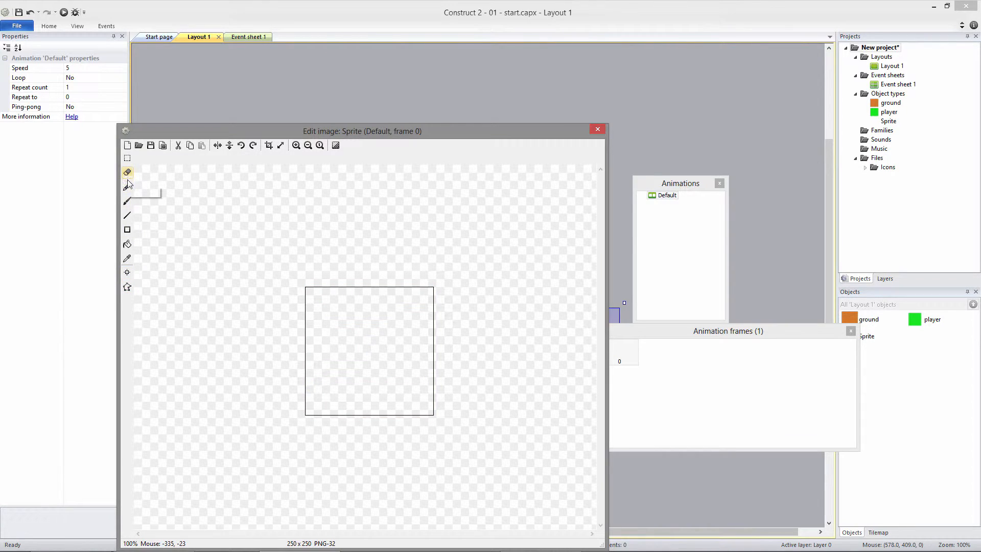
left_click(127, 201)
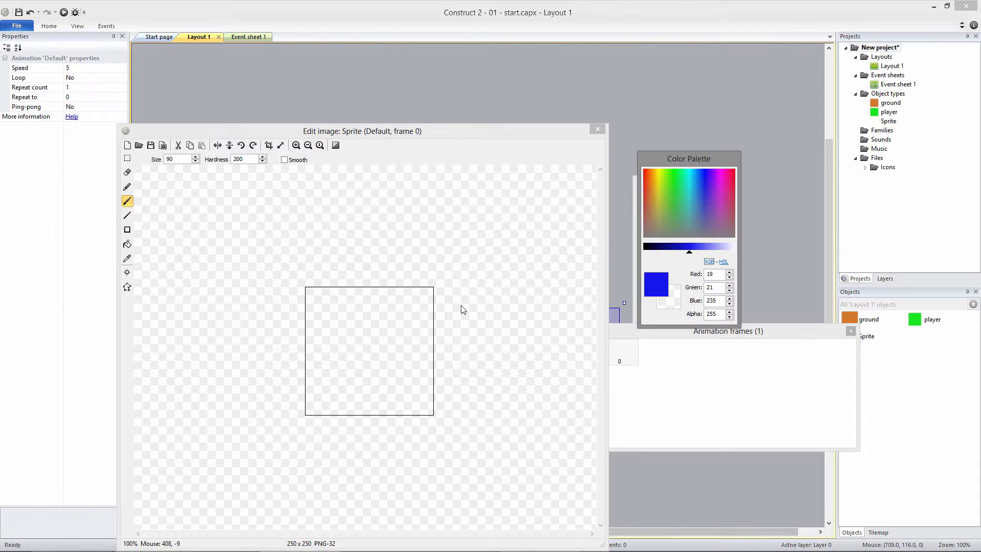
left_click(370, 348)
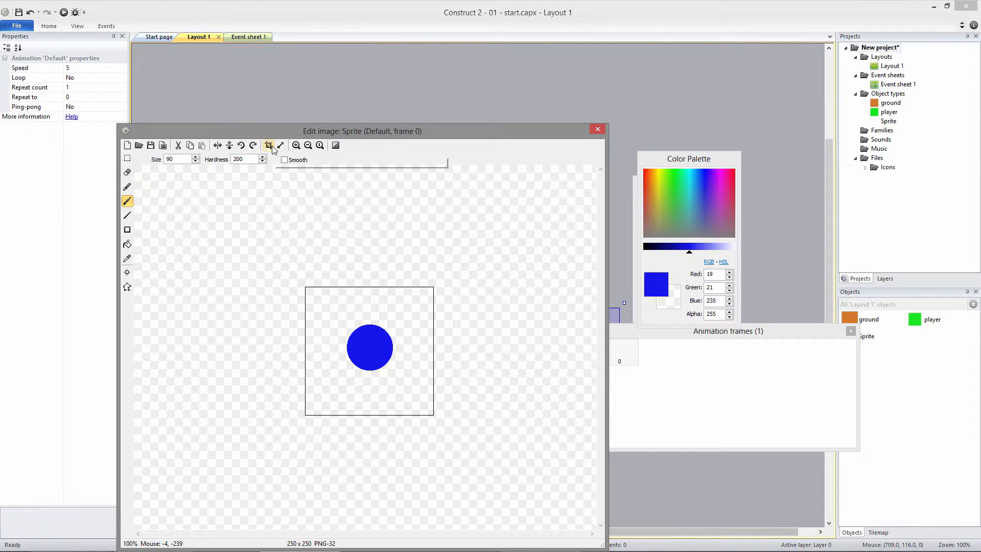
left_click(269, 145)
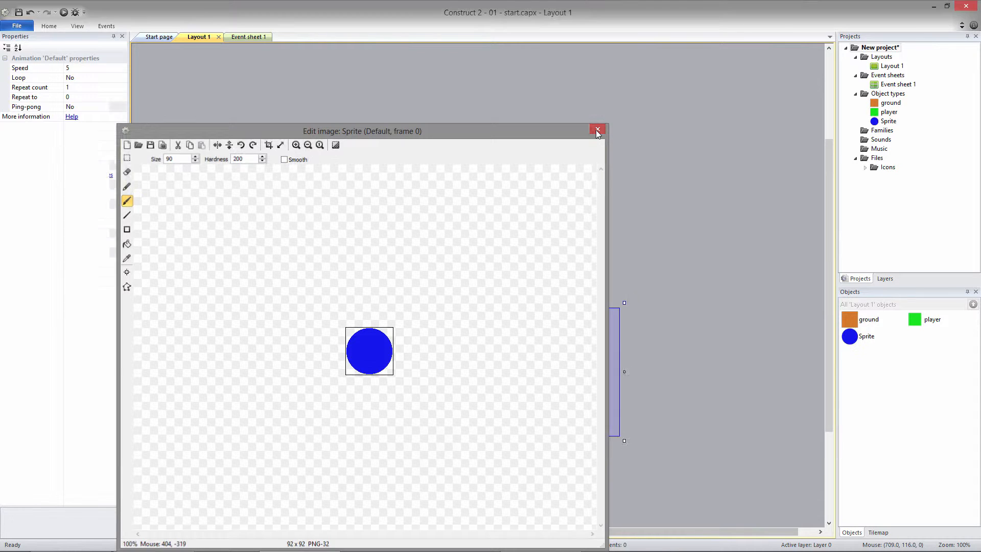
left_click(598, 131)
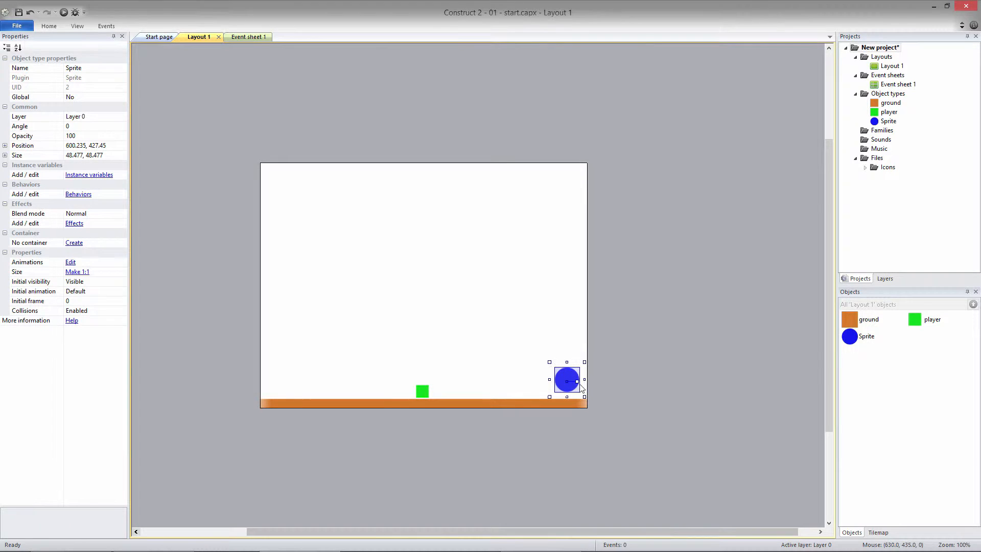
- Place the blue circle on the ground's right end and name it powerup
left_click_drag(566, 380, 568, 387)
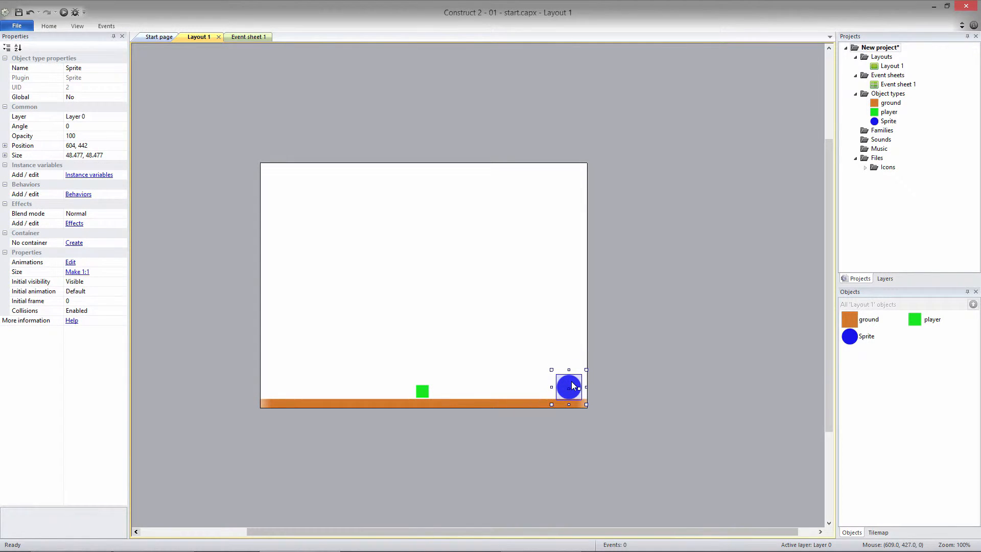
mouse_move(103, 75)
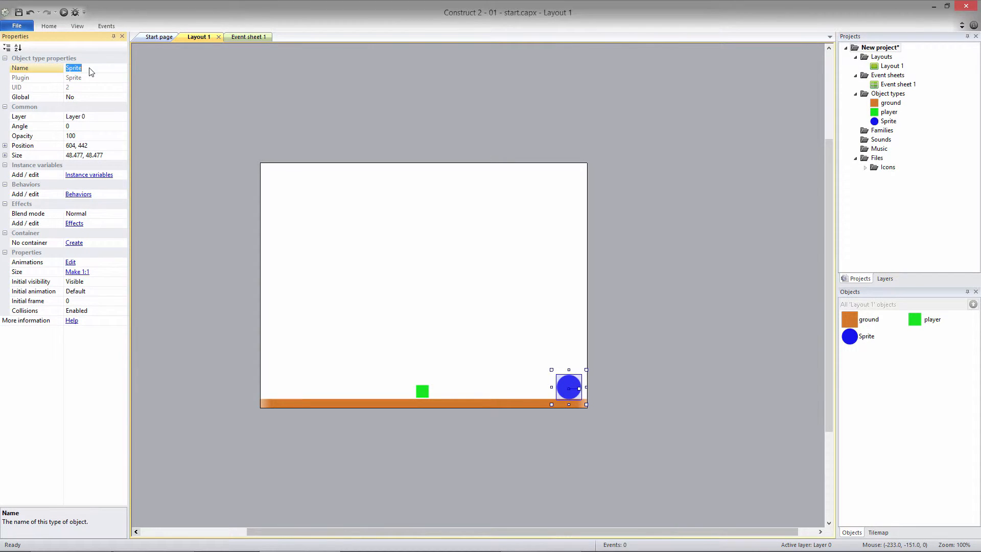
type("powerup")
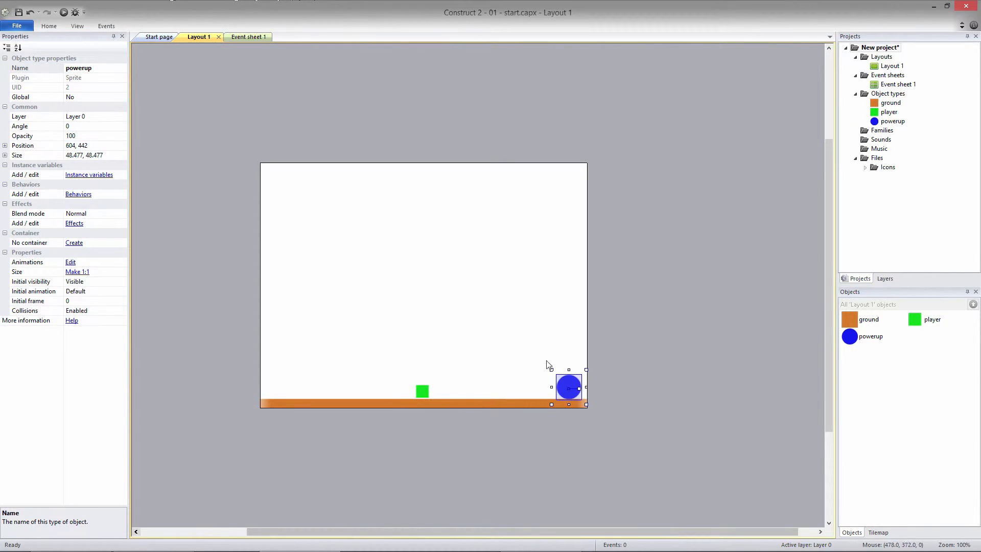
- Clone the powerup object type to the ground's left end and name it powerdown
right_click(560, 383)
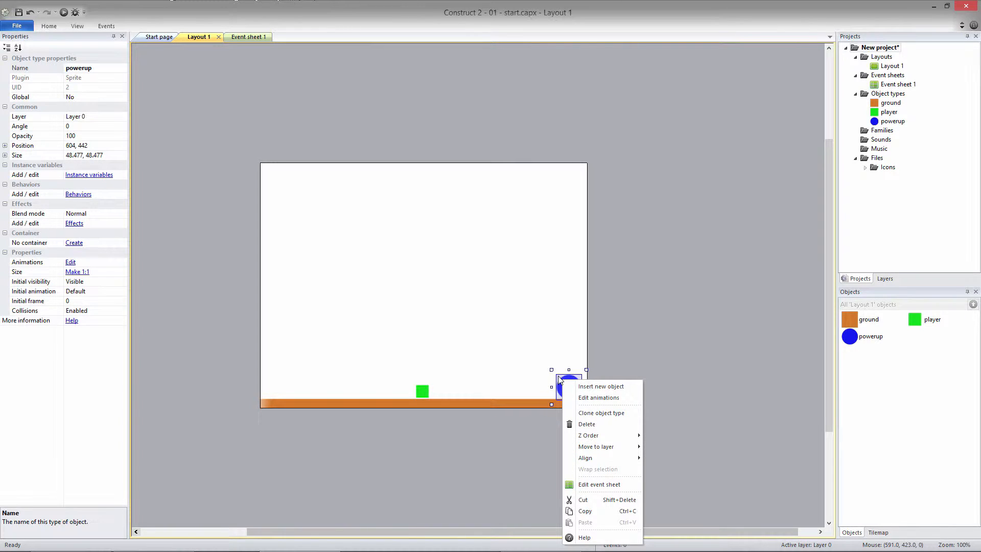
mouse_move(601, 386)
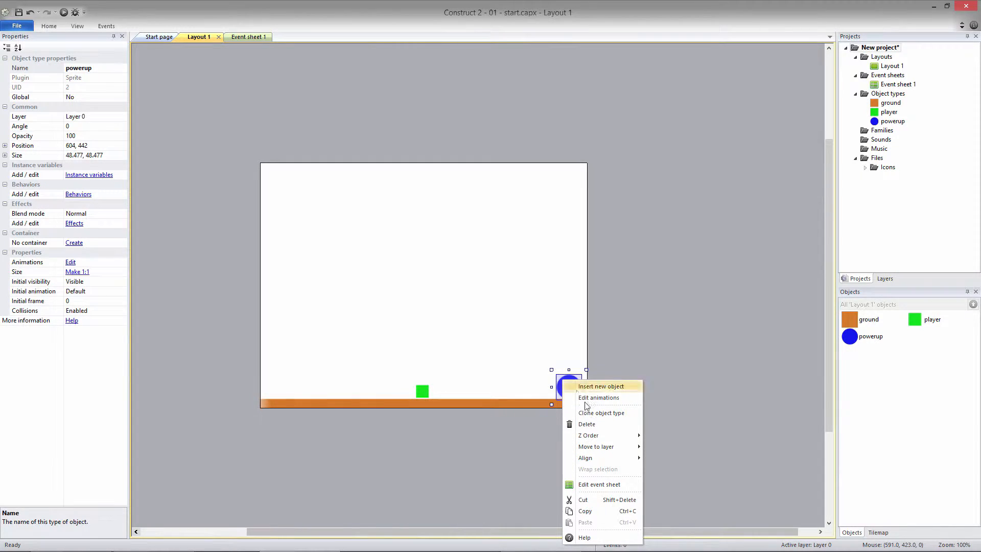
mouse_move(601, 412)
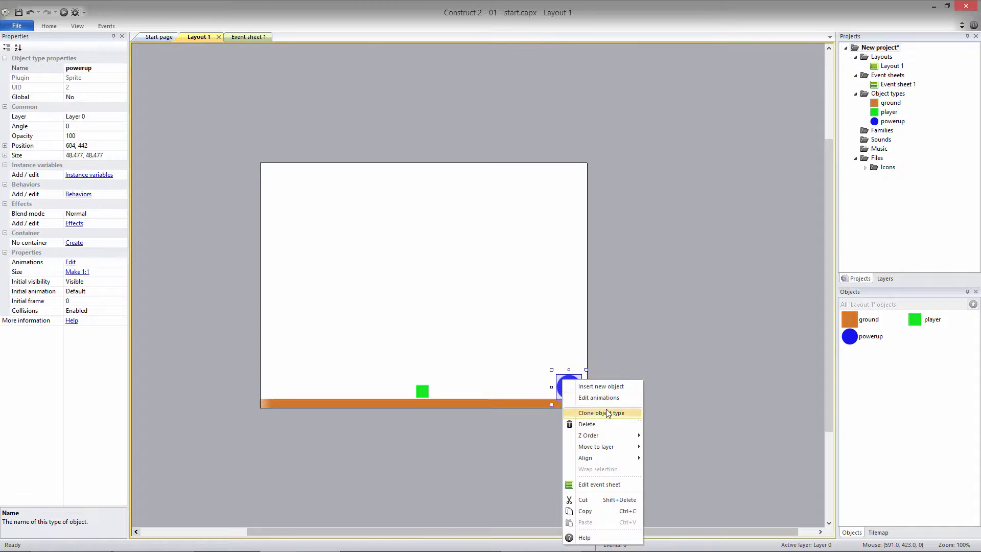
left_click(601, 412)
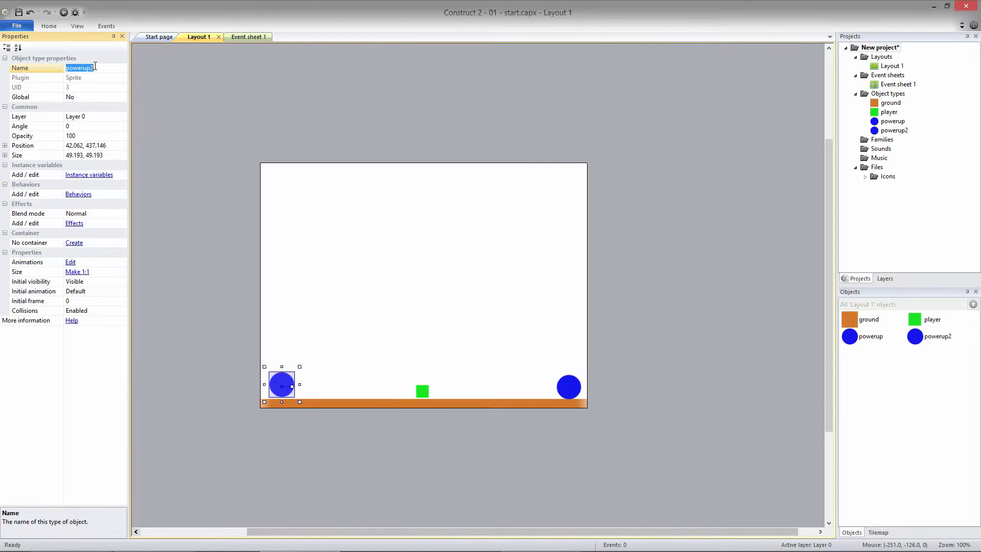
type("powerdown")
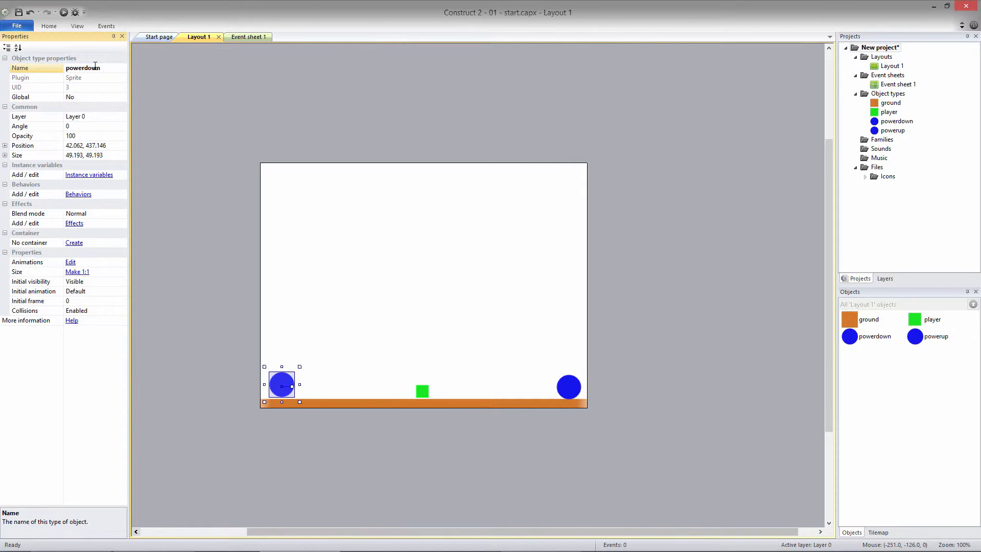
mouse_move(289, 382)
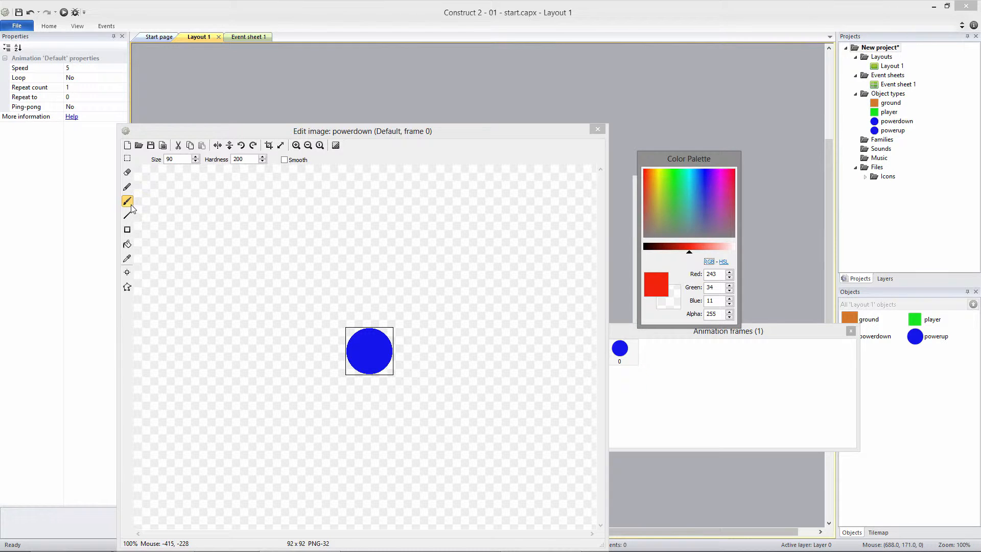
- Recolour the powerdown circle red in its image editor
left_click(127, 245)
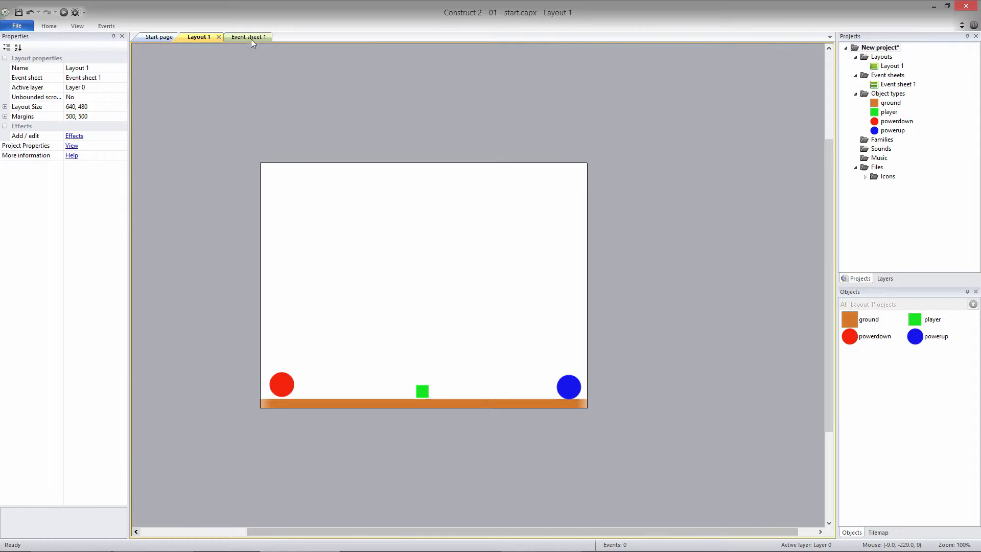
- On the event sheet, add an event: player On collision with powerup
left_click(248, 37)
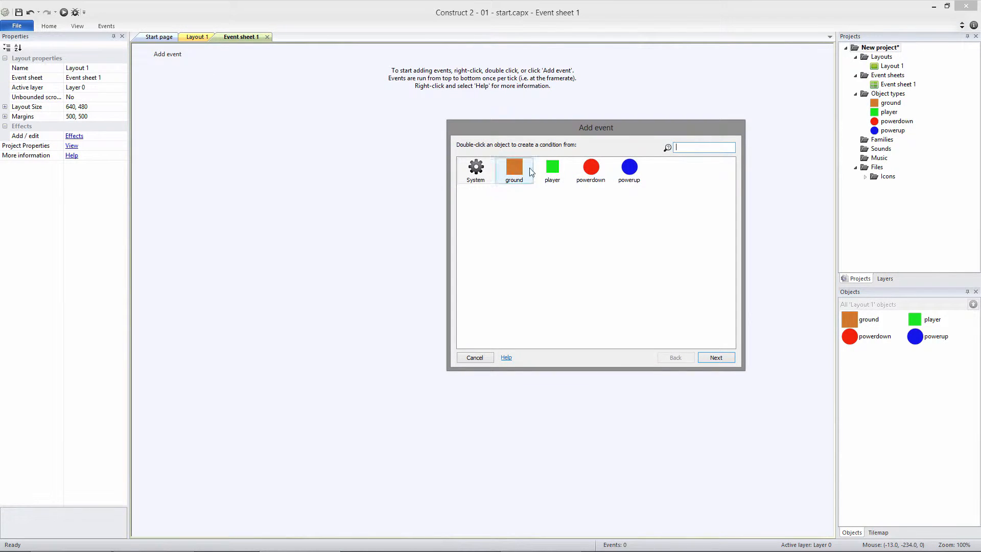
double_click(552, 167)
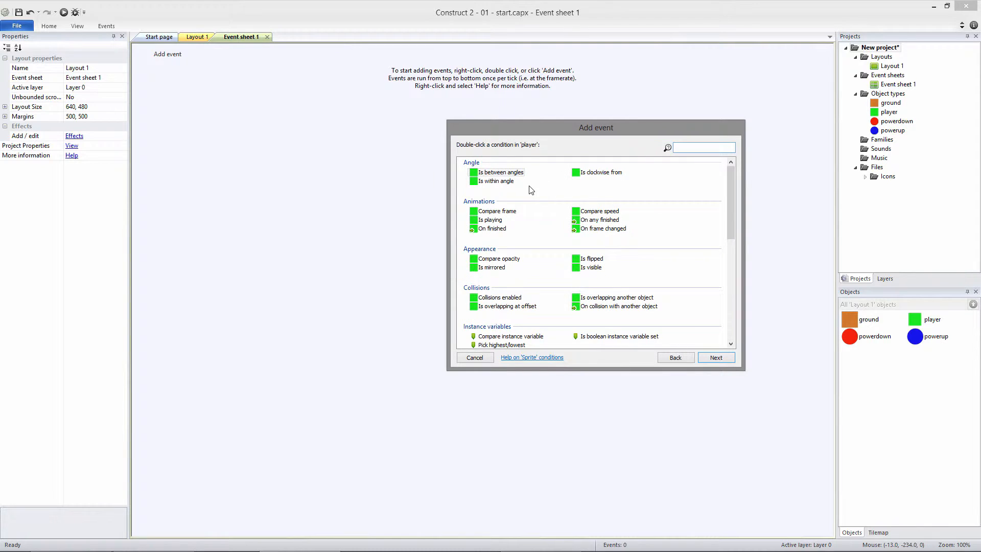
left_click(616, 297)
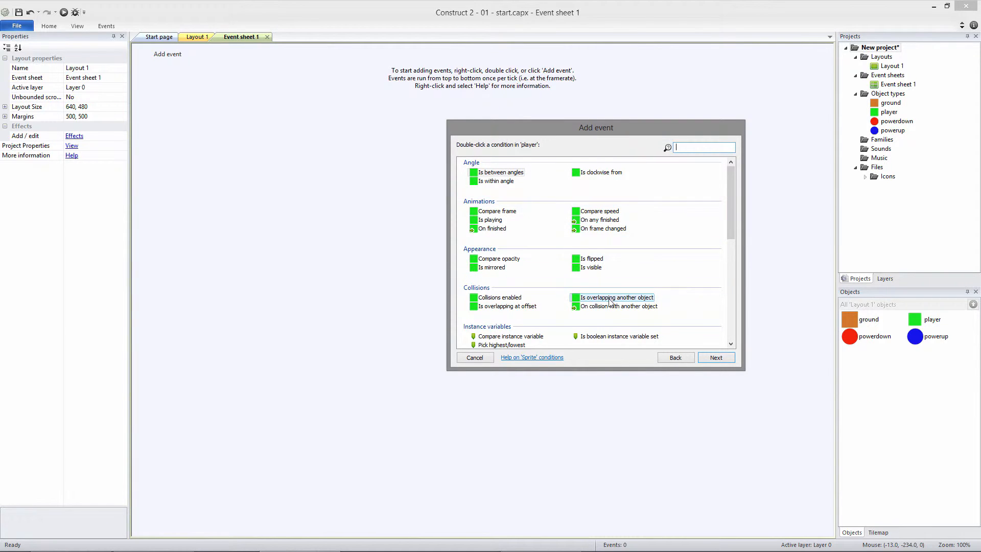
double_click(618, 305)
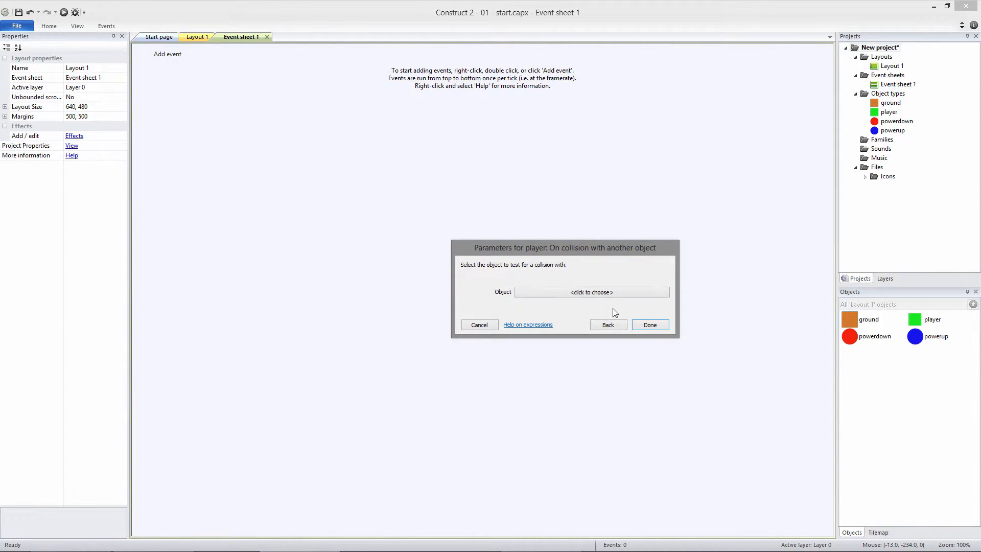
left_click(592, 292)
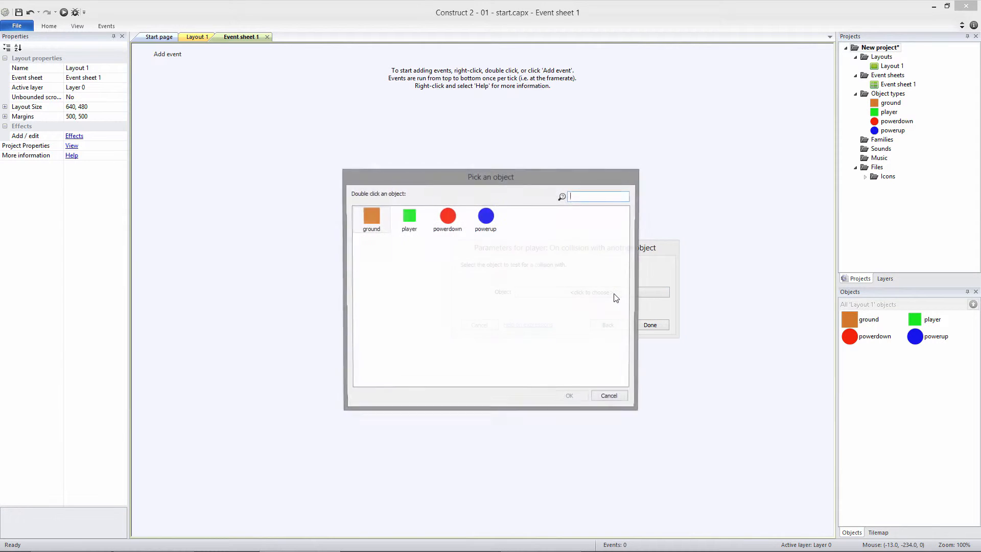
left_click(485, 219)
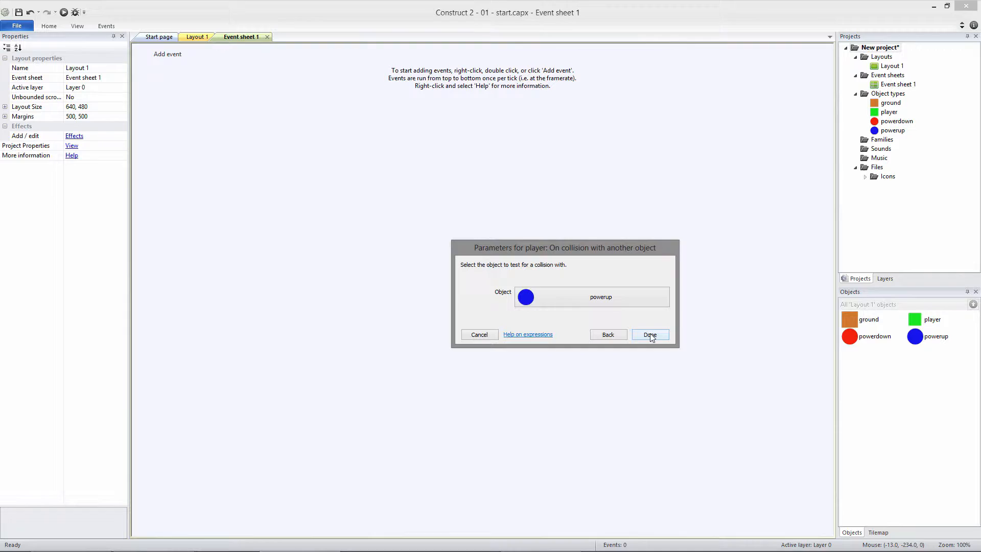
left_click(651, 335)
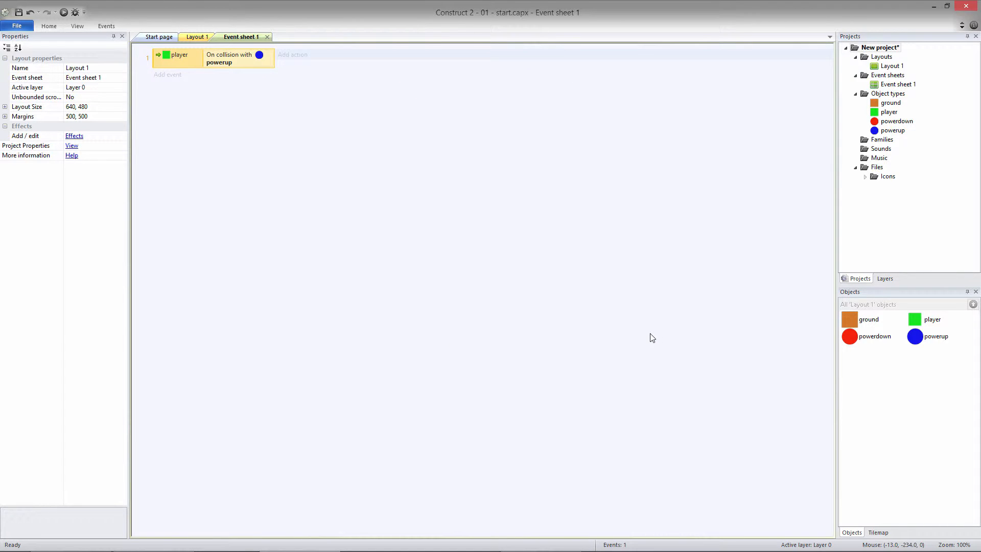
- Give the powerup event a player Set scale action with value 2
left_click(292, 55)
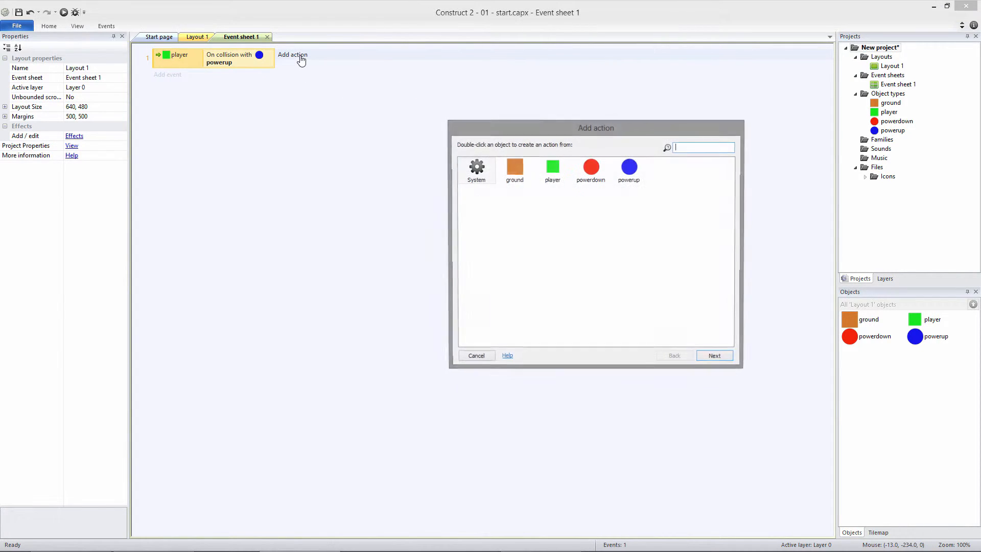
left_click(552, 169)
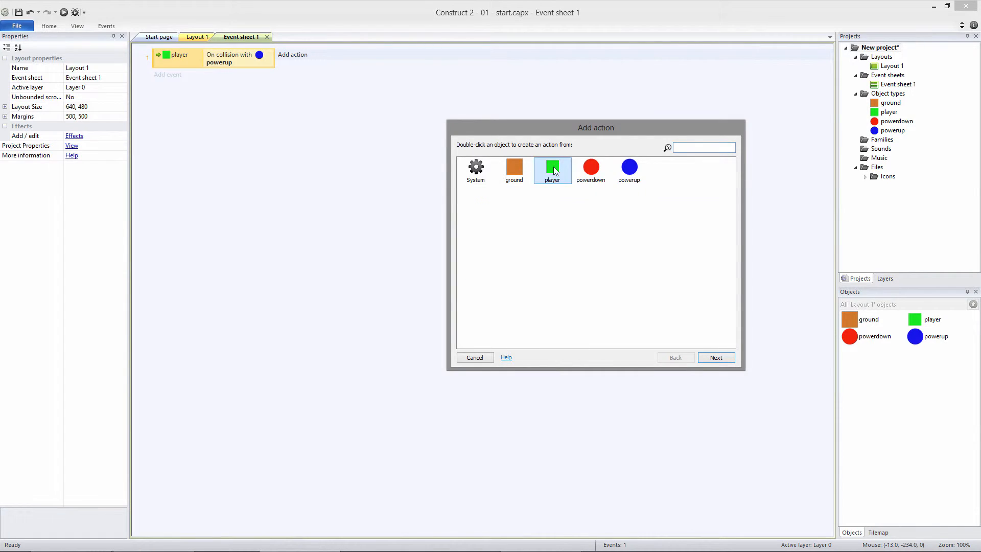
double_click(552, 169)
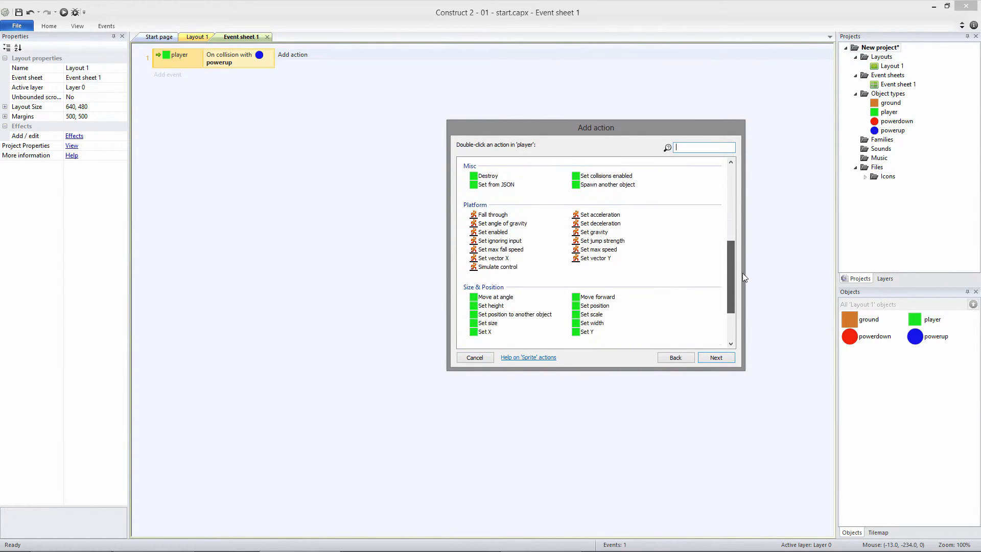
scroll("down", 3)
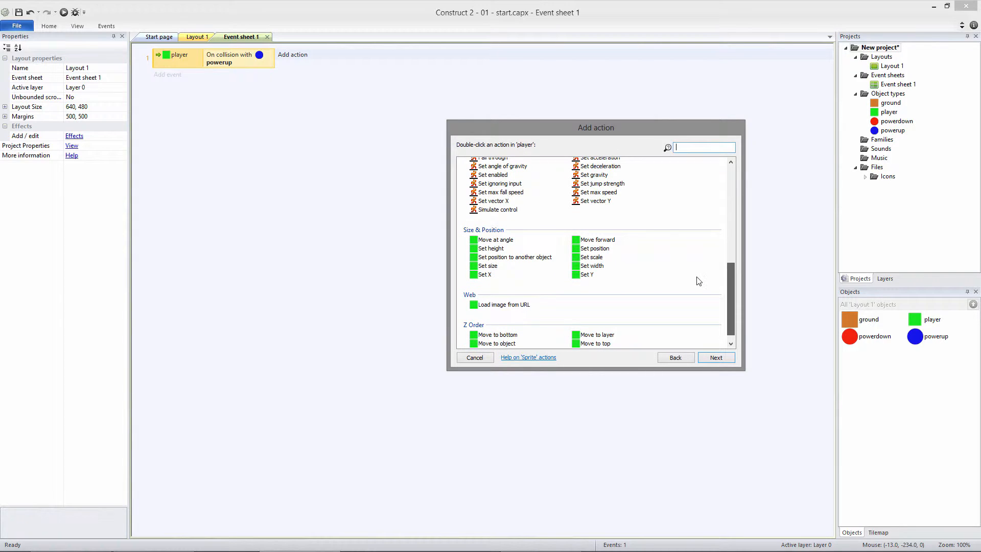
double_click(590, 257)
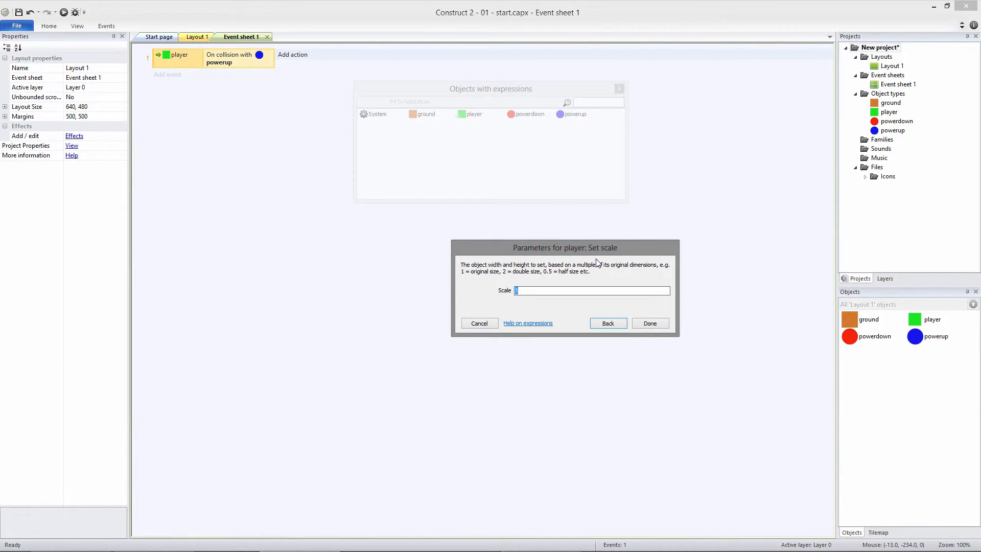
type("2")
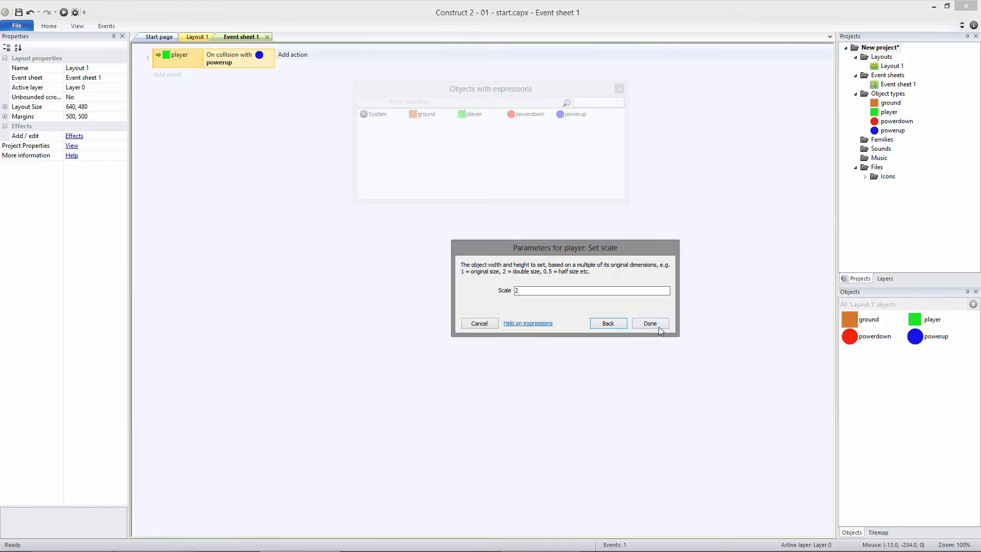
left_click(650, 324)
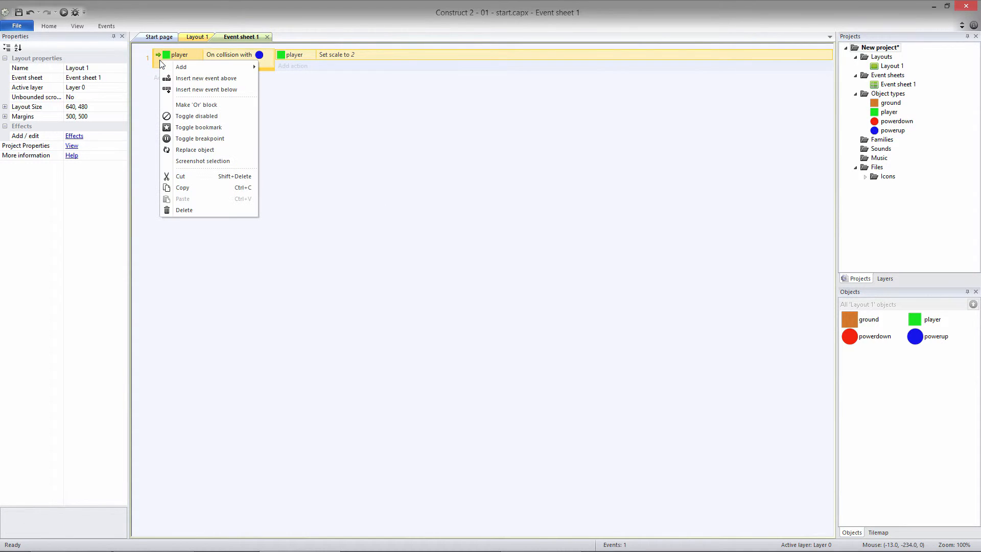
mouse_move(185, 188)
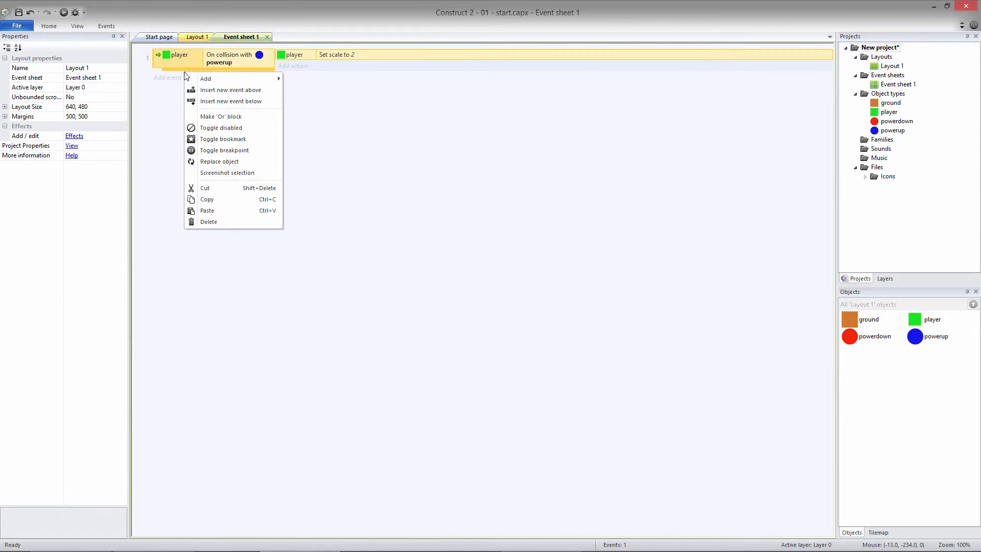
- Paste a copy of the event, retarget it to powerdown and set its scale to 1
left_click(207, 211)
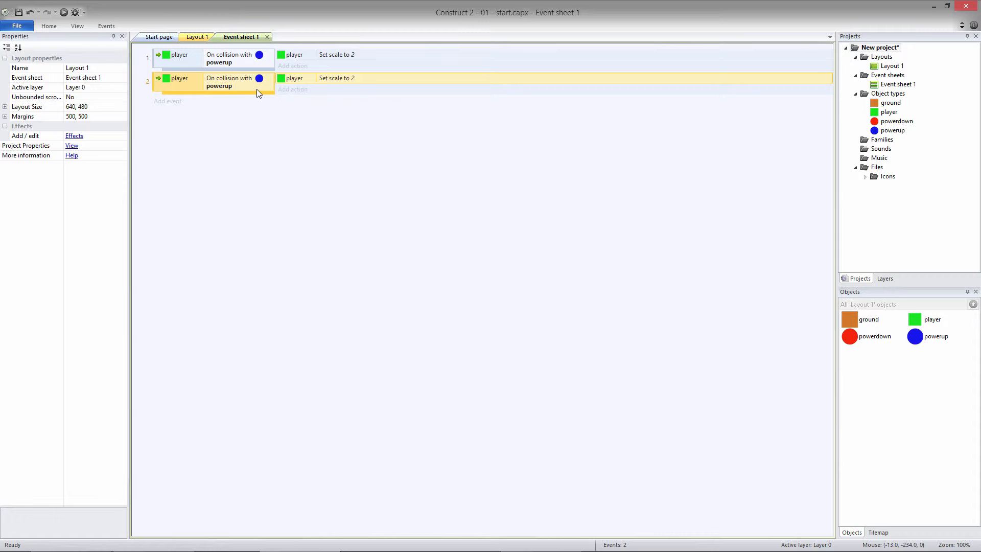
double_click(228, 82)
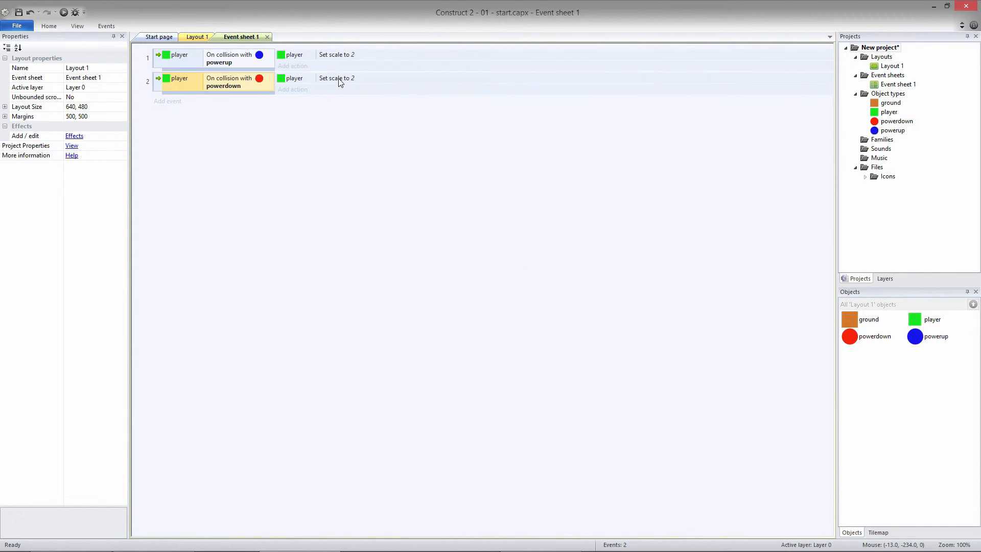
double_click(337, 77)
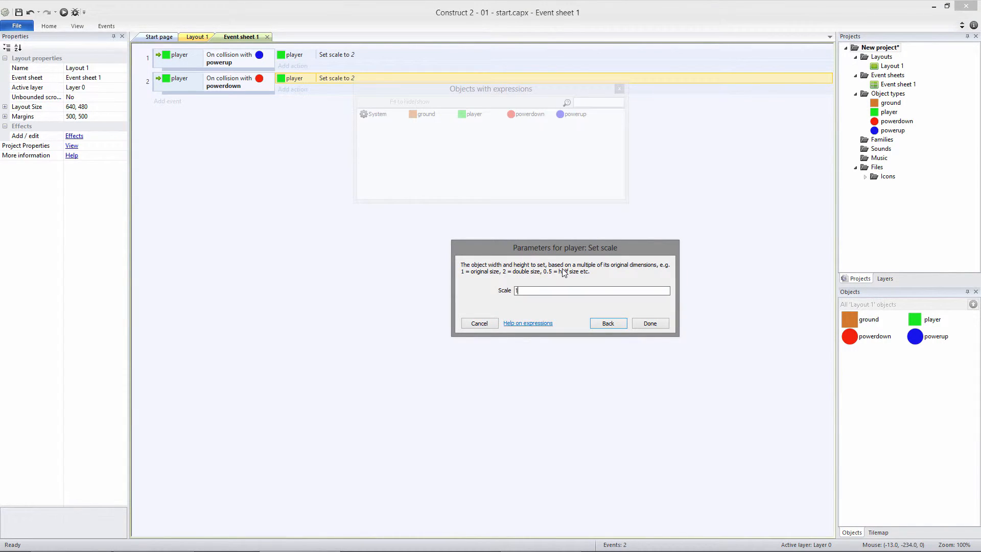
left_click(650, 323)
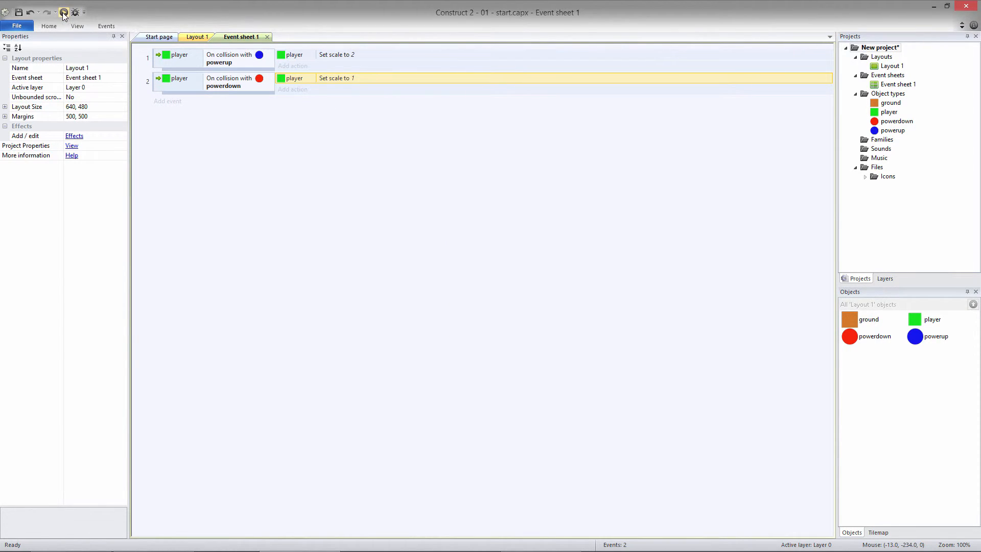
left_click(63, 12)
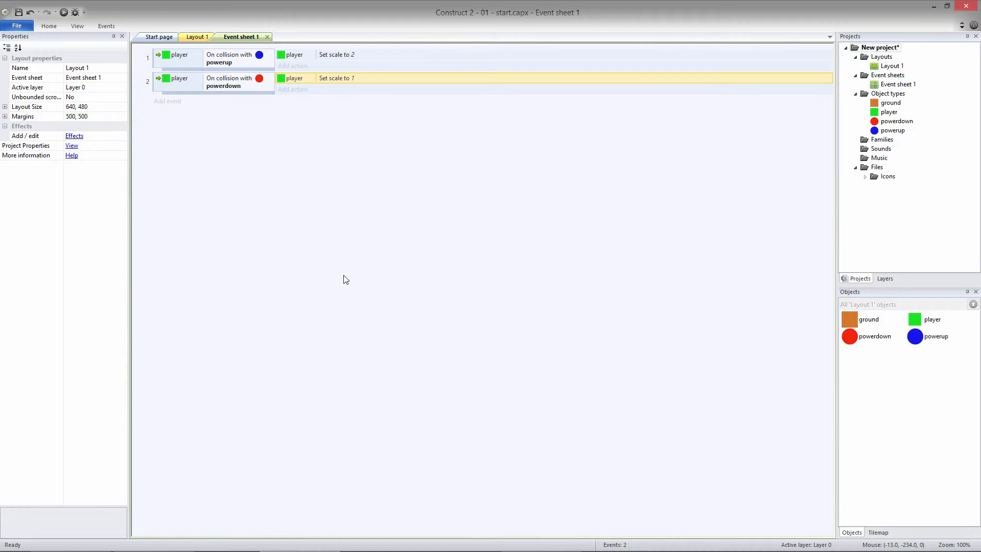
mouse_move(348, 283)
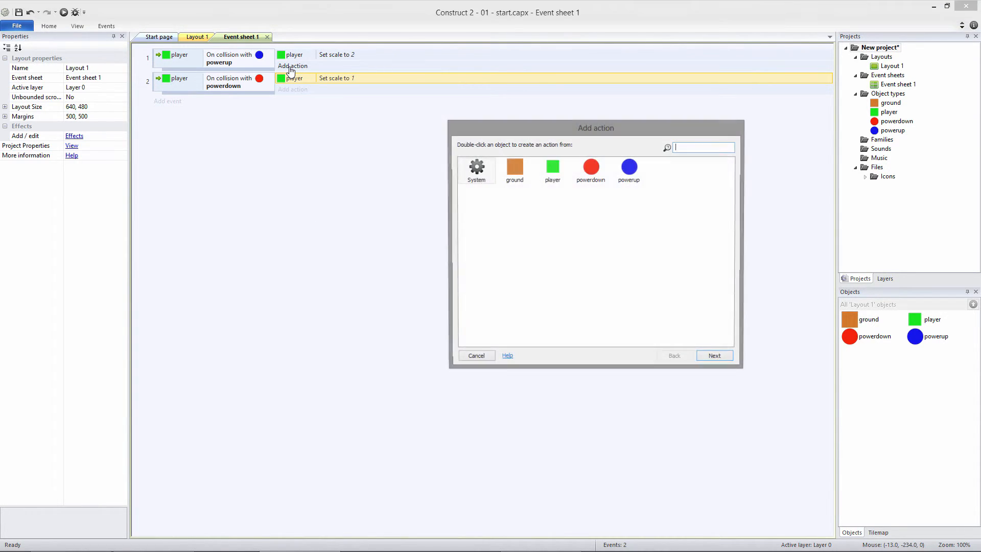
- Add a player Set jump strength action of 1300 to the powerup event
double_click(552, 166)
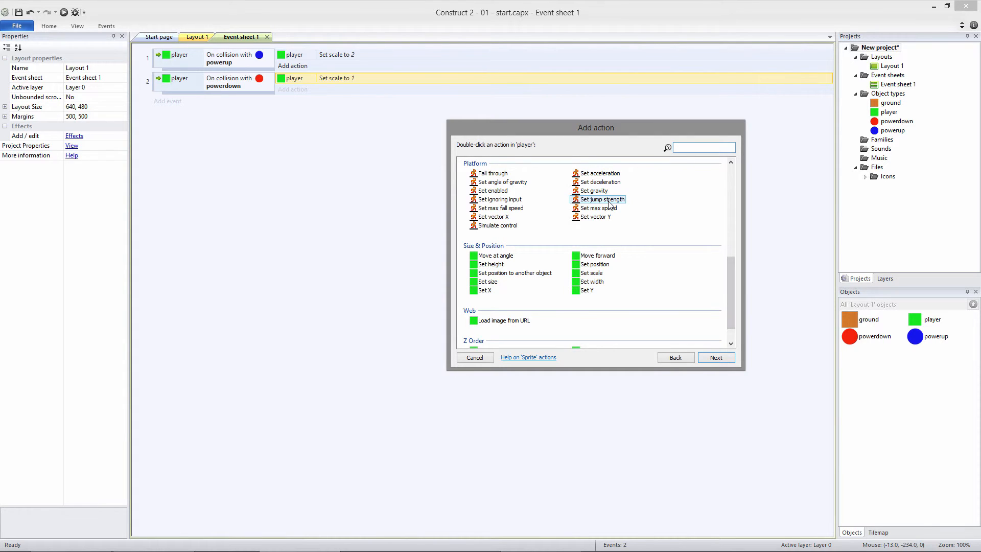
left_click(702, 147)
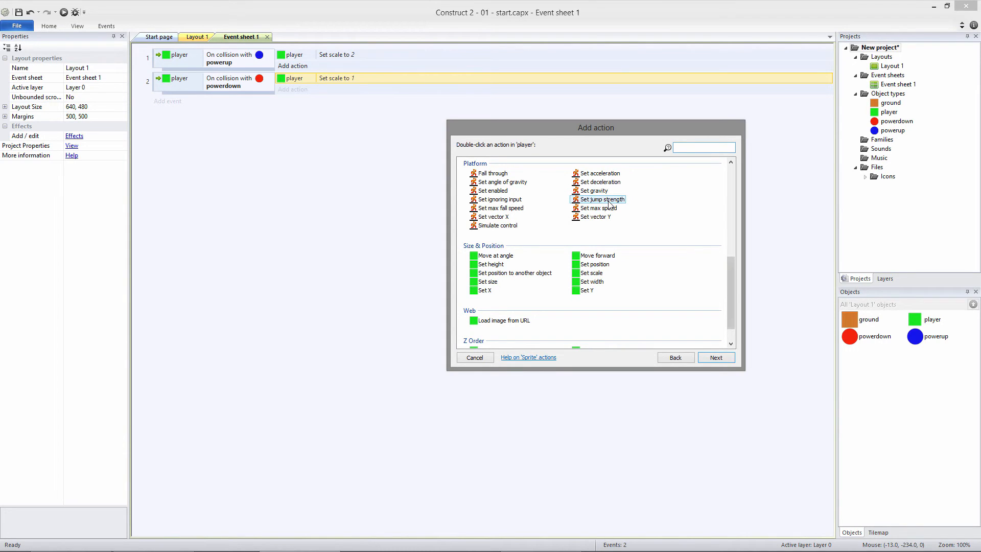
double_click(600, 200)
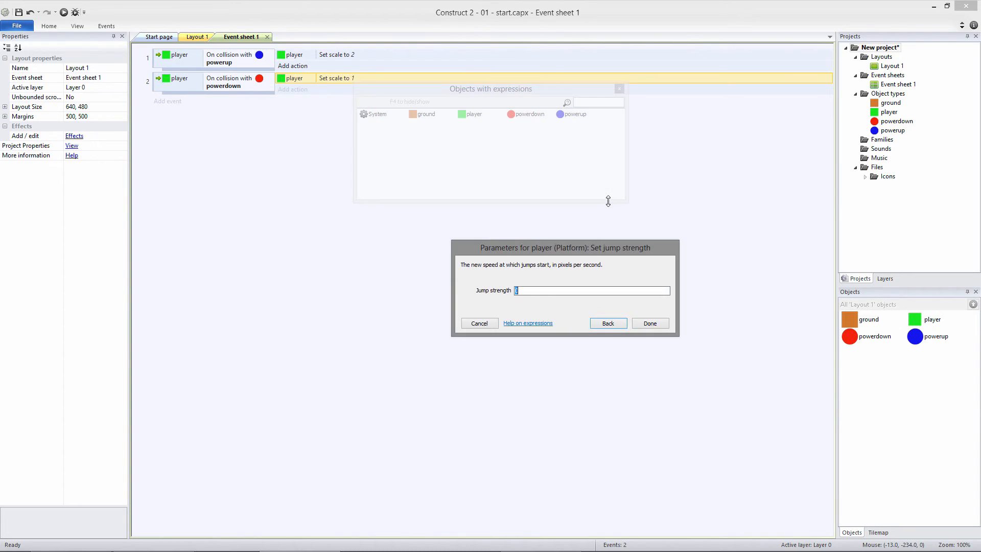
type("1300")
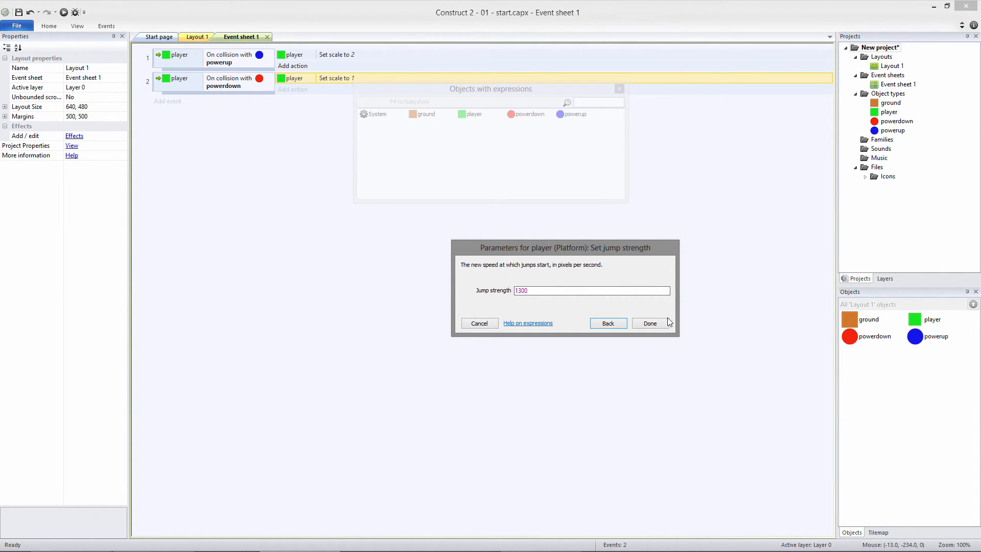
left_click(650, 323)
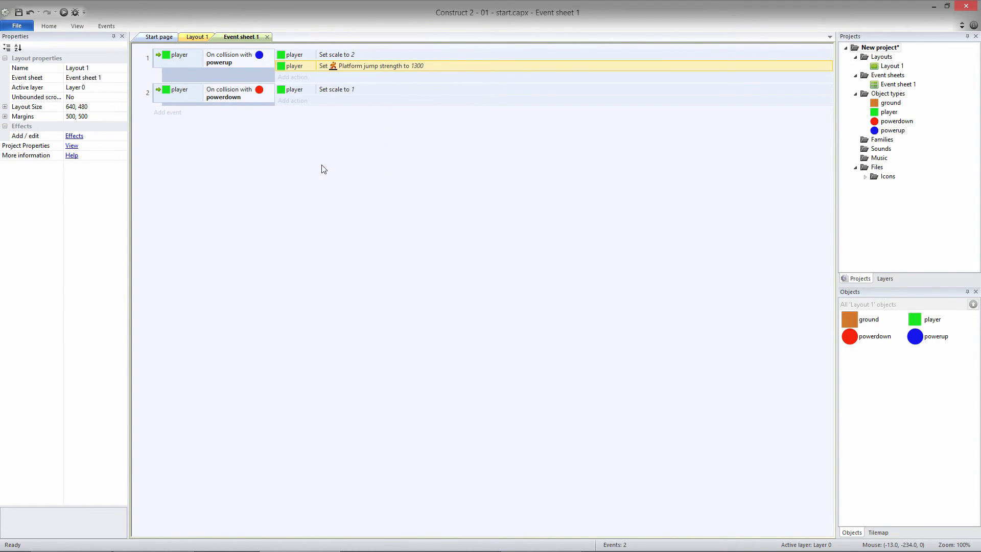
- Paste a Platform jump strength action into the powerdown event, set it to 650, and run the layout preview
right_click(228, 93)
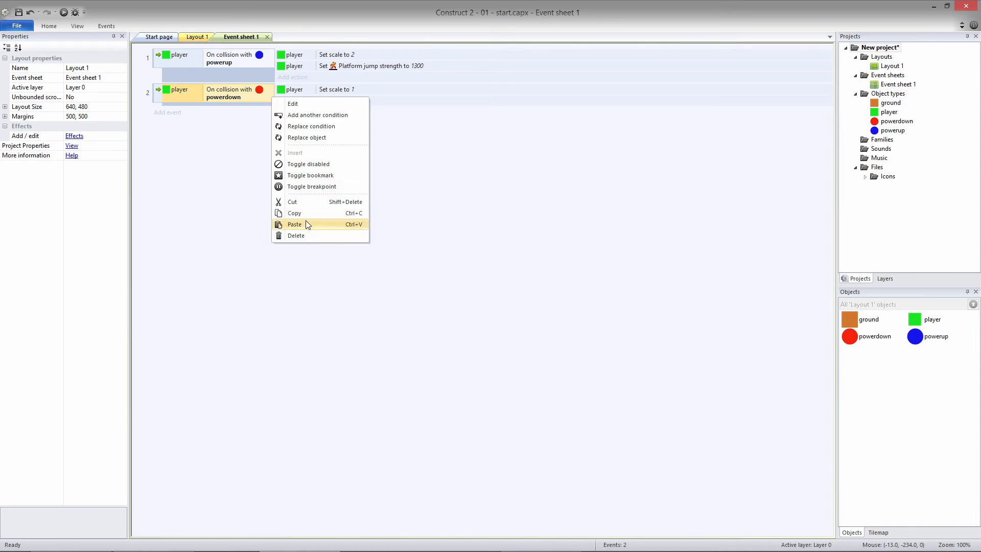
left_click(295, 224)
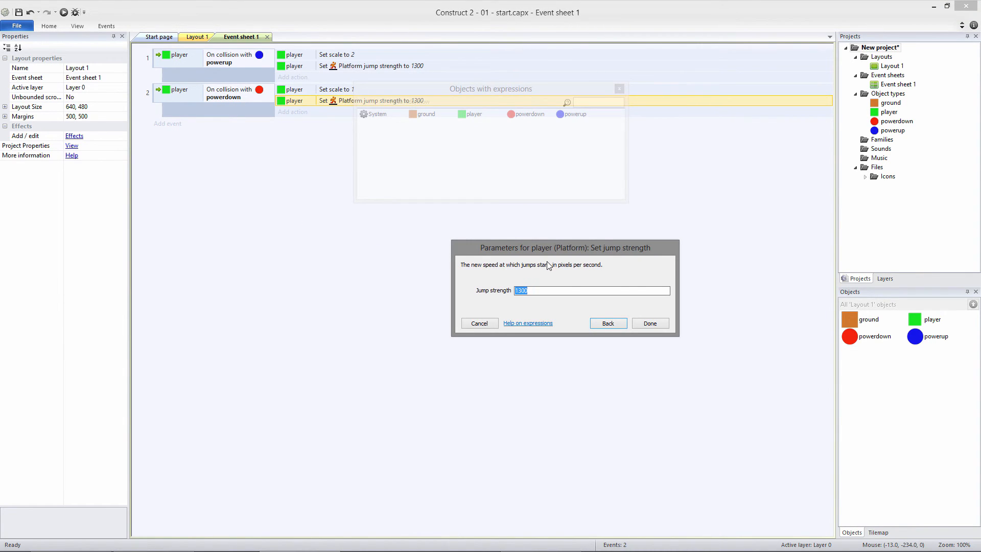
type("650")
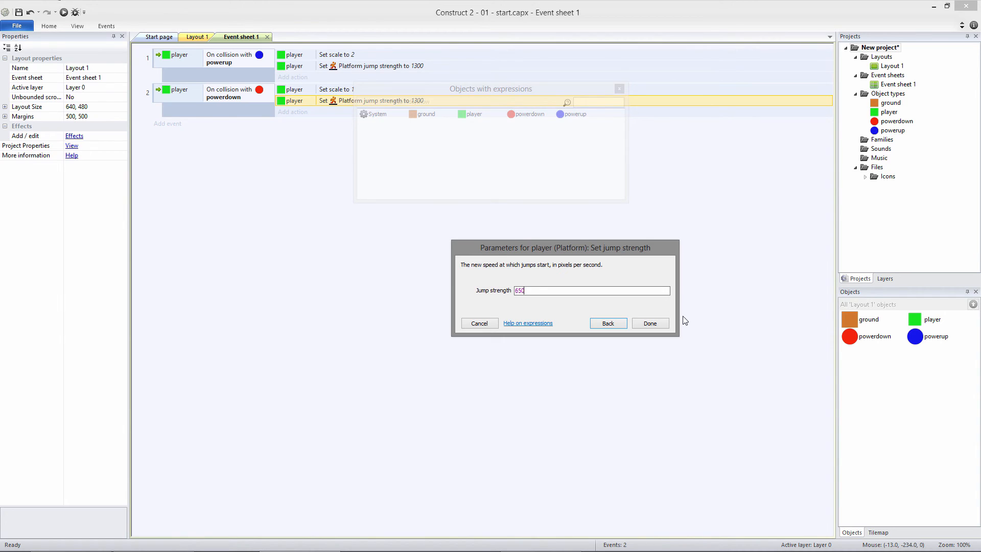
left_click(650, 323)
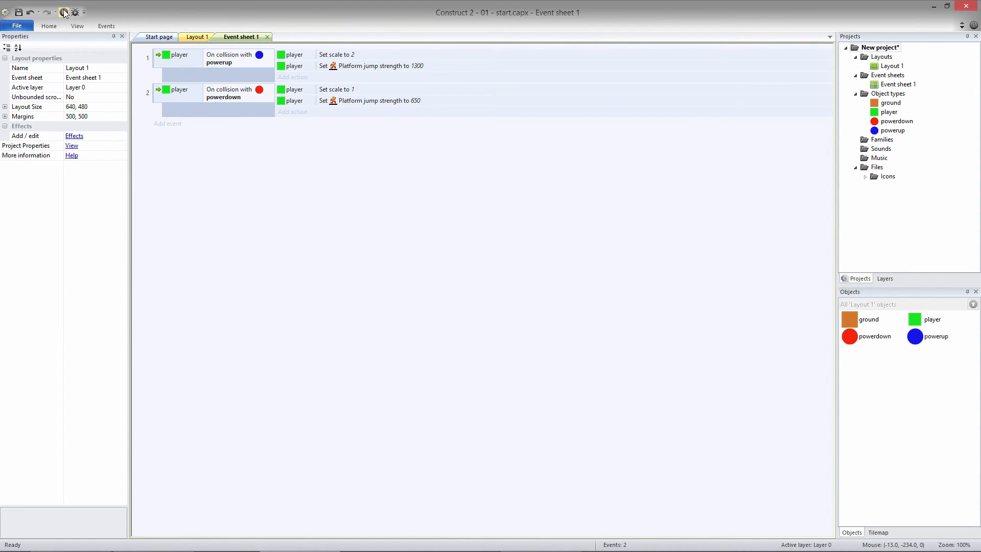
left_click(65, 12)
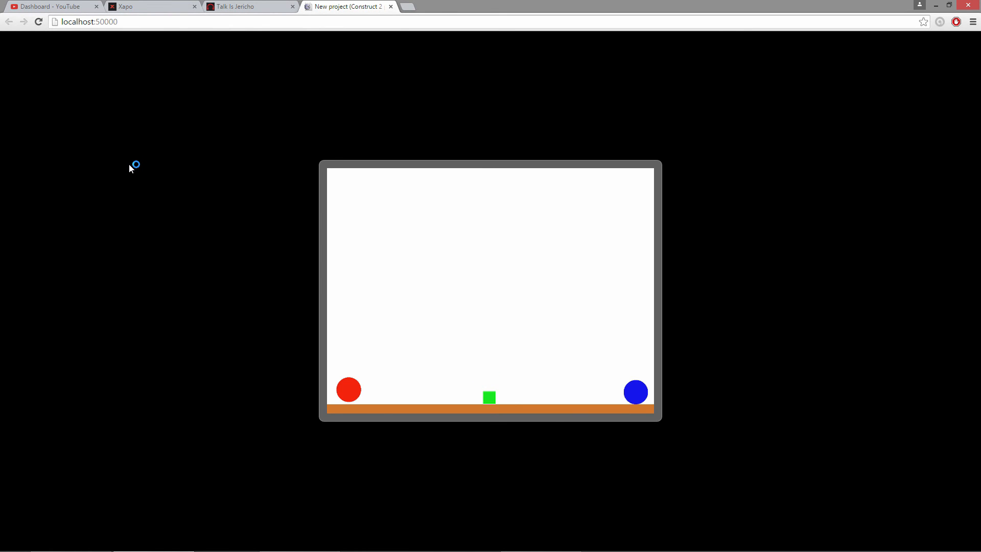